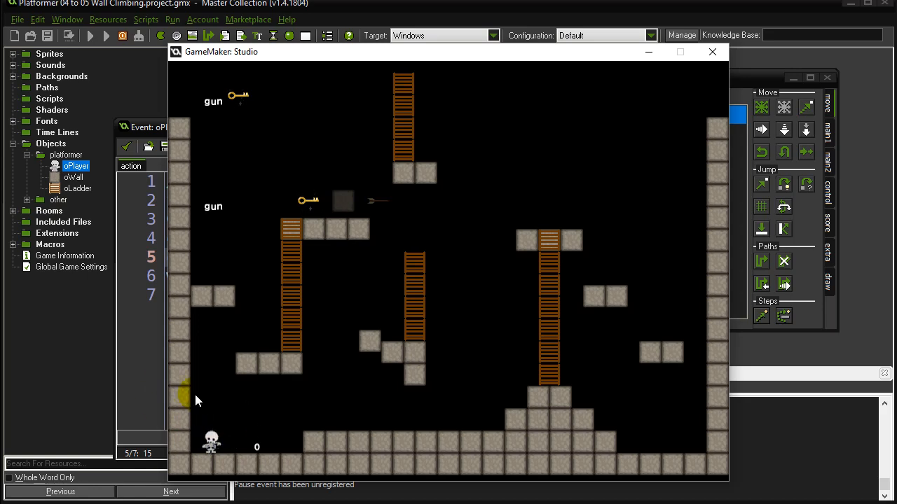
mouse_move(712, 51)
type("wallSticking=false")
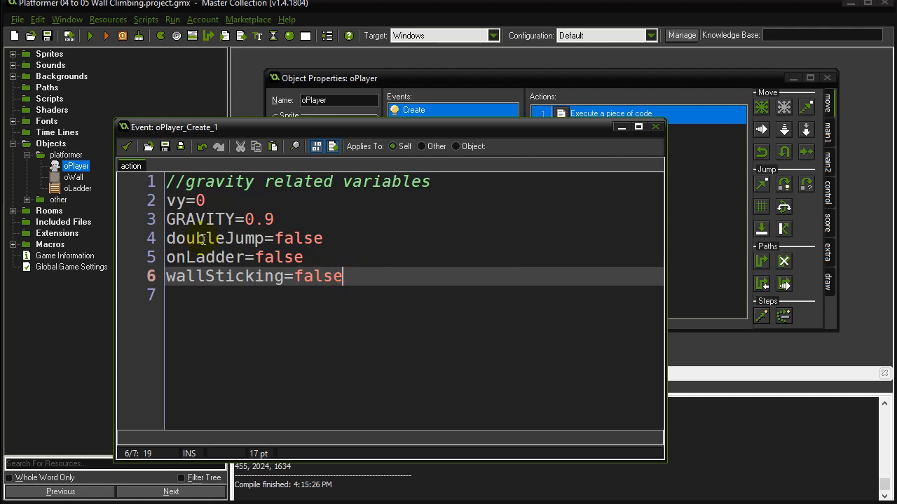
mouse_move(127, 146)
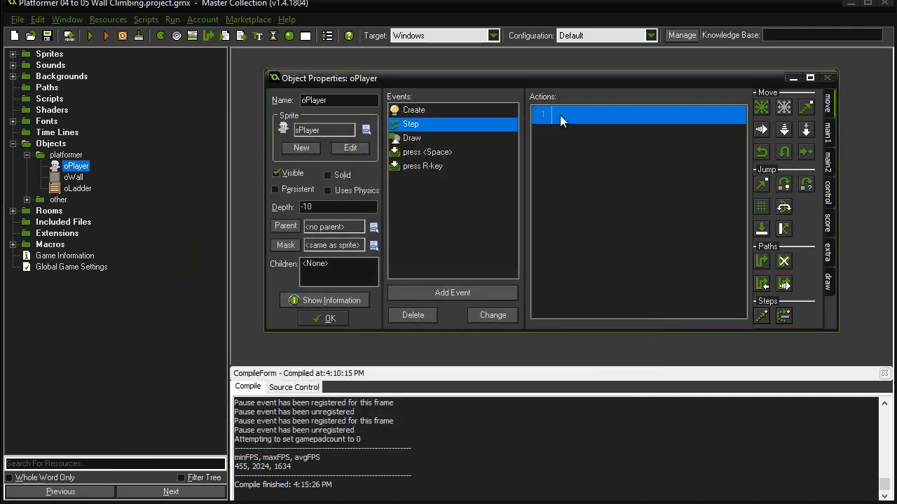
- Bring oPlayer's Step event Execute code into view at the //wall sticking? block
double_click(638, 114)
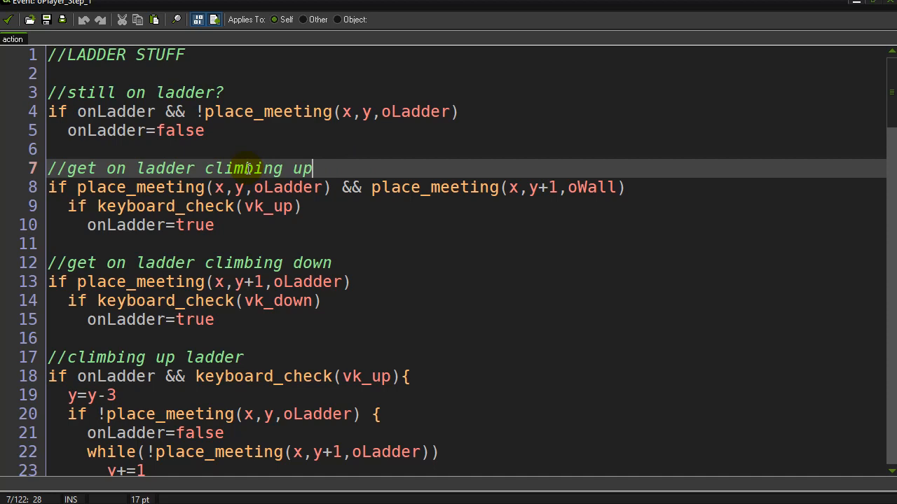
mouse_move(154, 158)
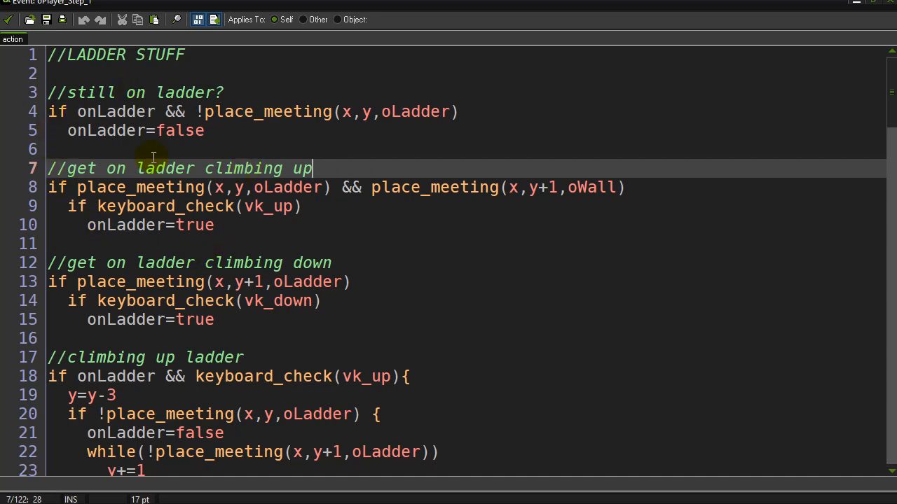
scroll("down", 3)
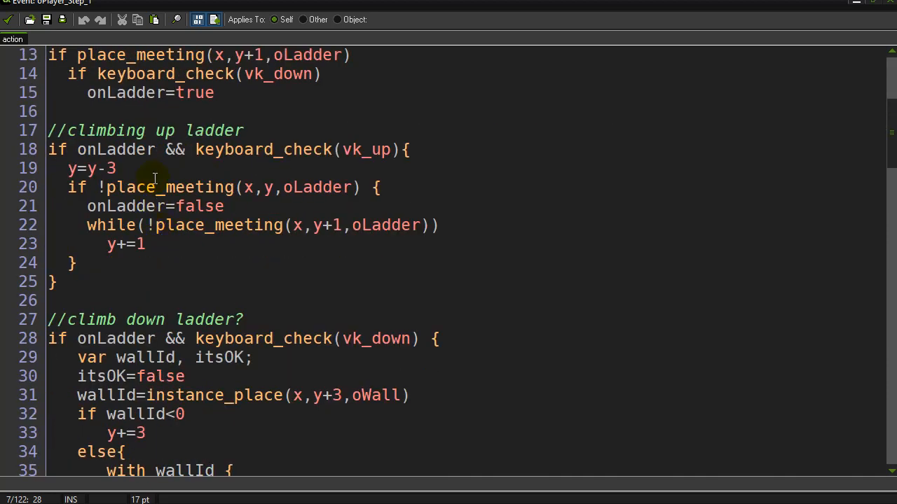
scroll("down", 3)
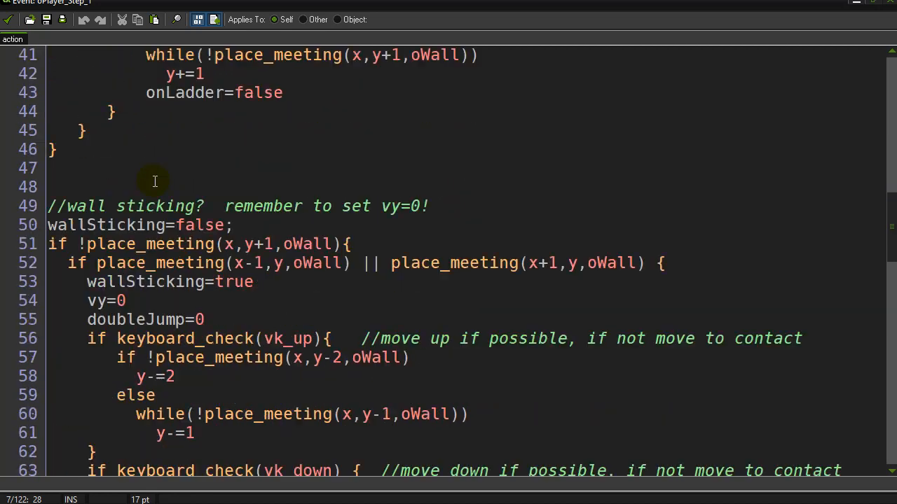
scroll("down", 3)
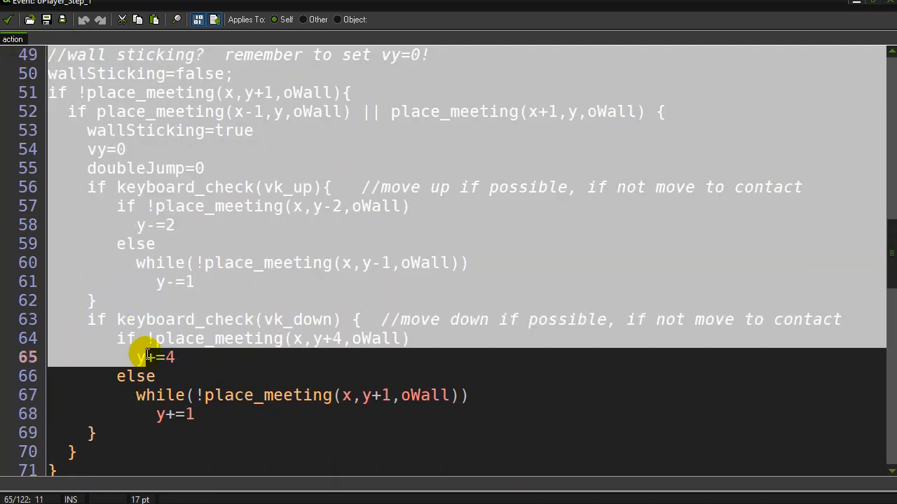
scroll("down", 3)
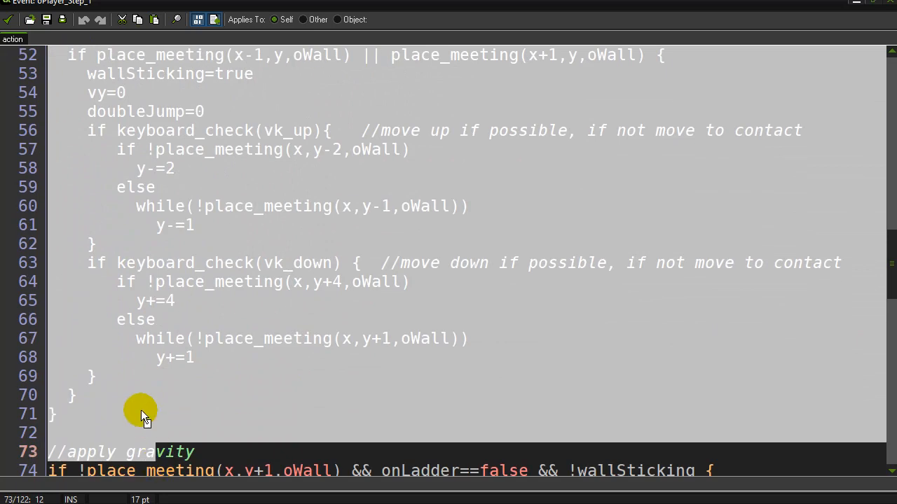
scroll("up", 3)
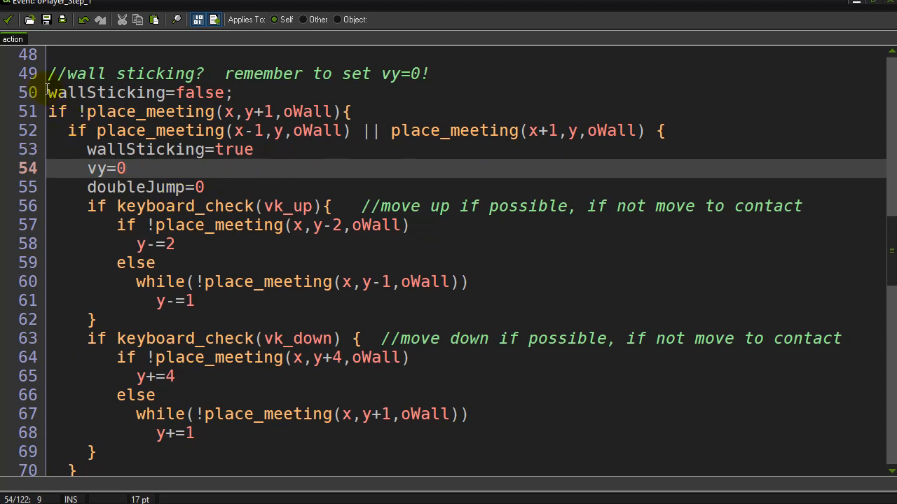
left_click(291, 74)
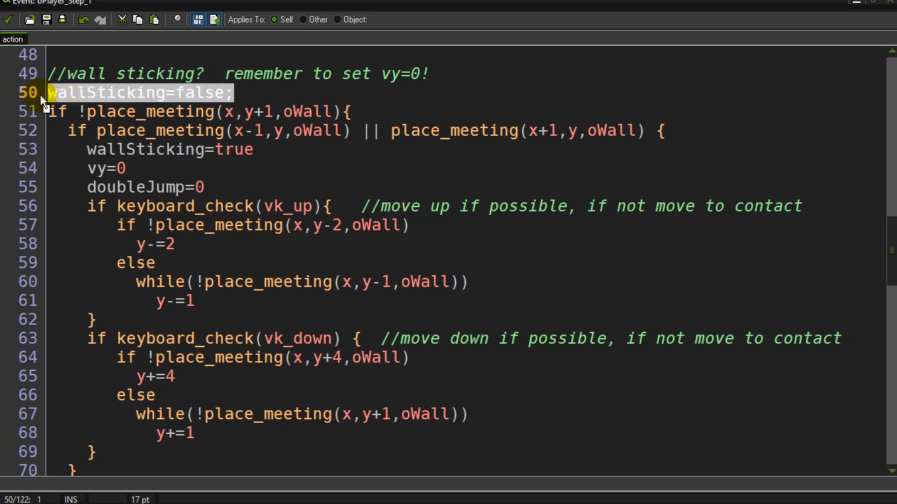
mouse_move(261, 91)
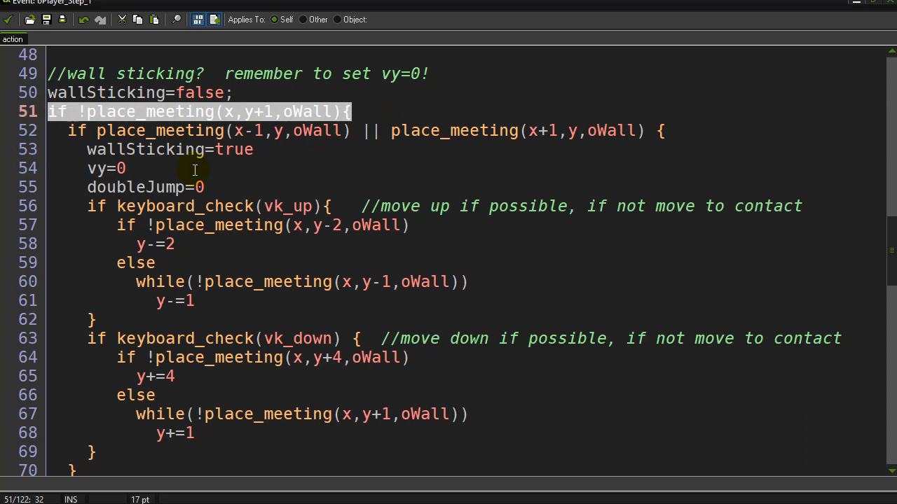
left_click(127, 168)
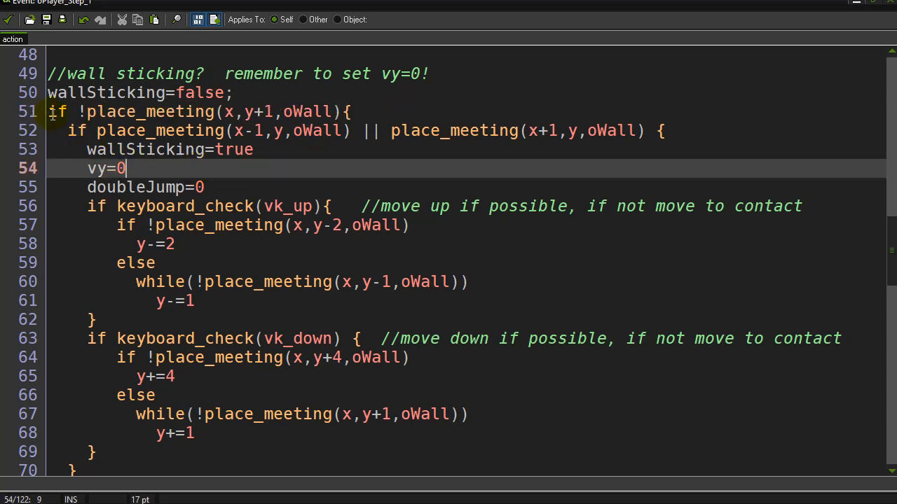
left_click(354, 112)
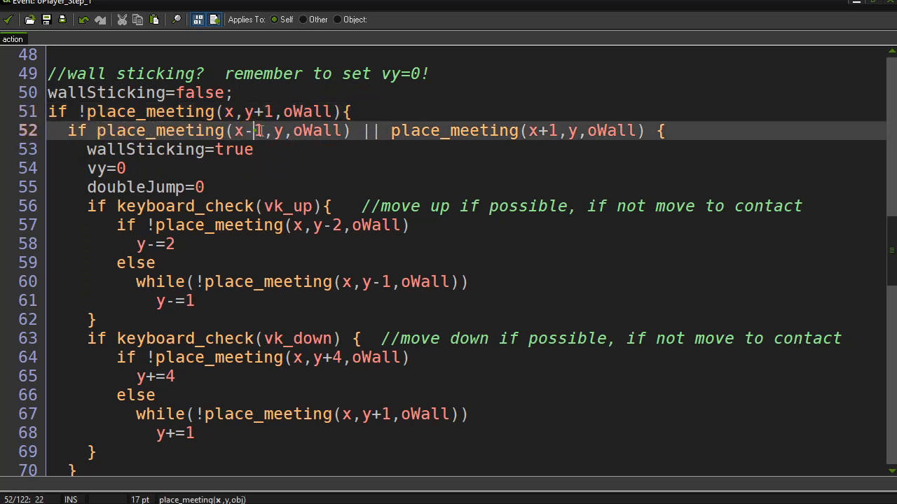
double_click(246, 131)
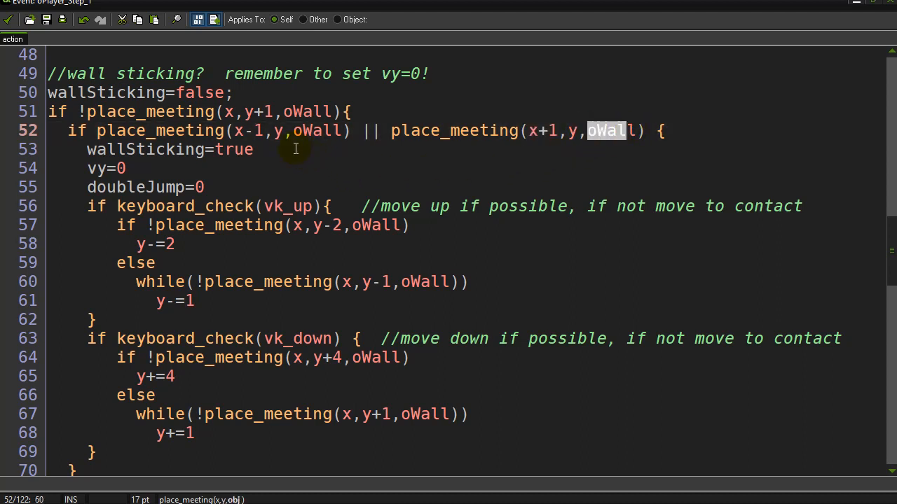
mouse_move(62, 162)
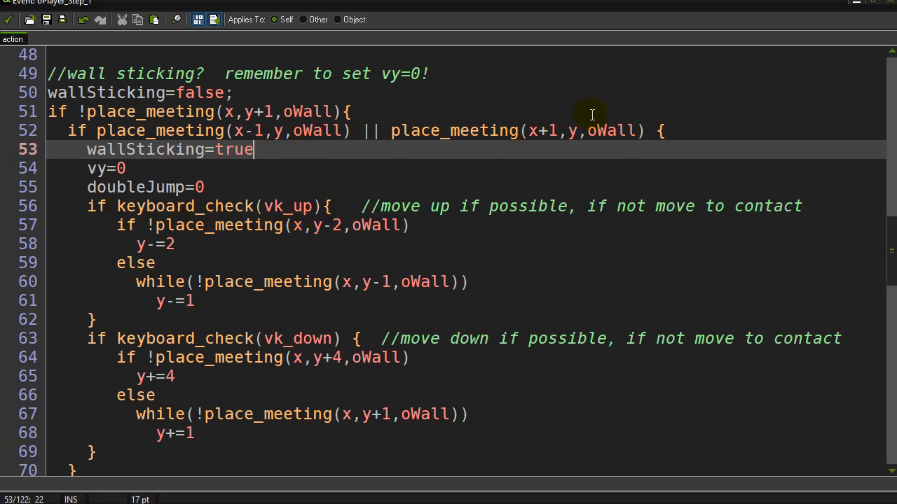
mouse_move(93, 206)
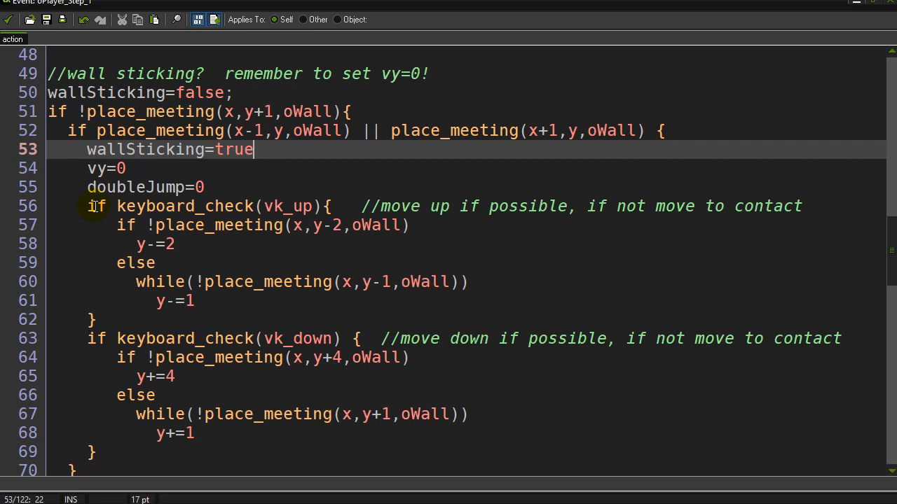
double_click(105, 168)
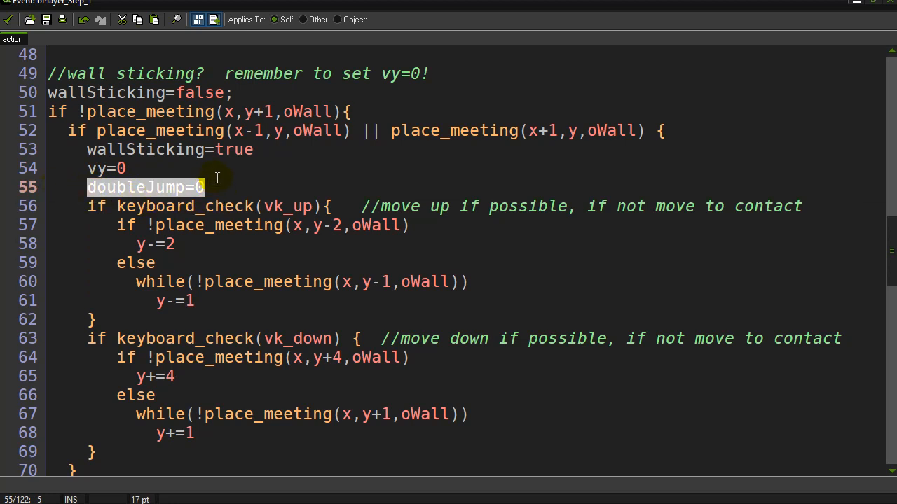
left_click(206, 187)
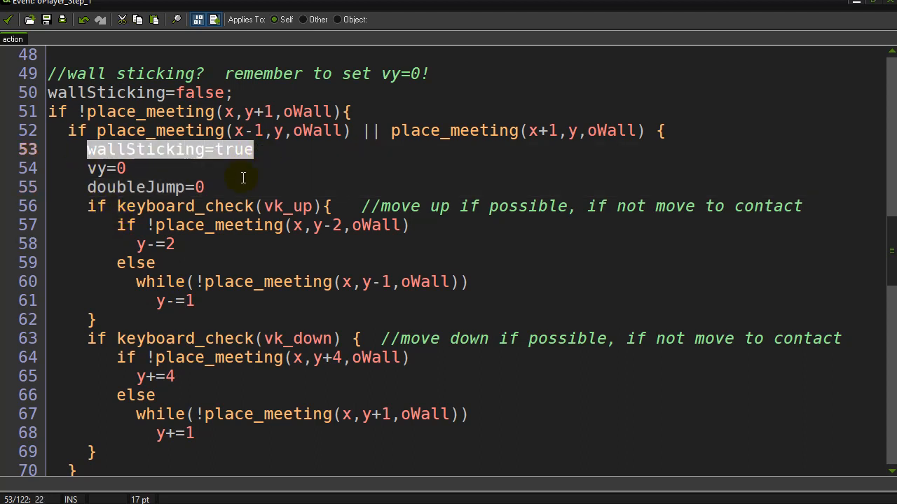
left_click(229, 187)
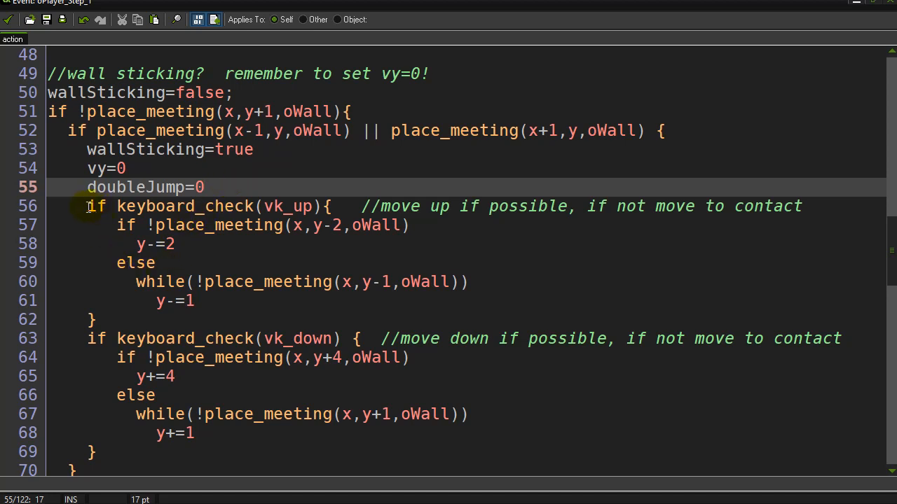
double_click(287, 206)
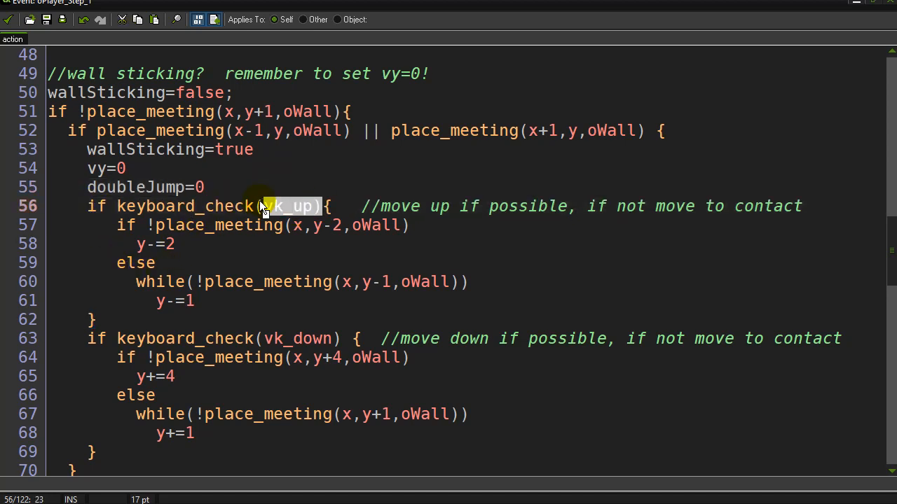
double_click(288, 205)
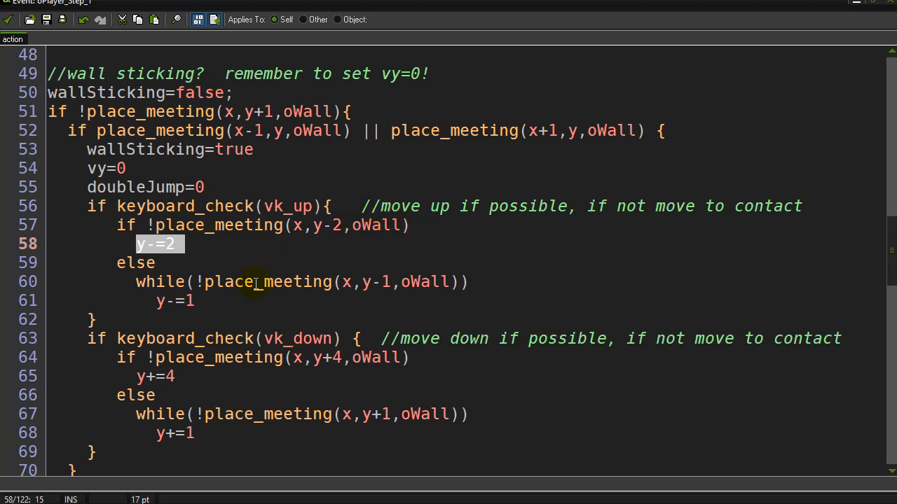
double_click(135, 262)
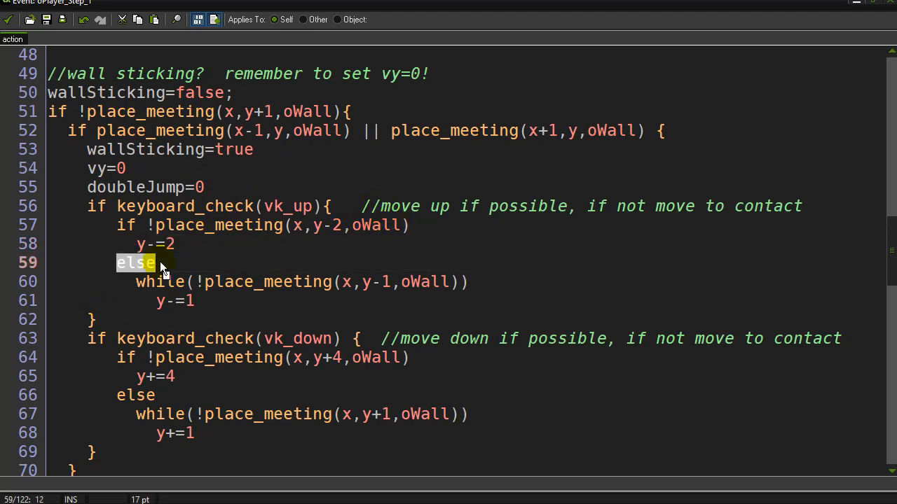
left_click(149, 225)
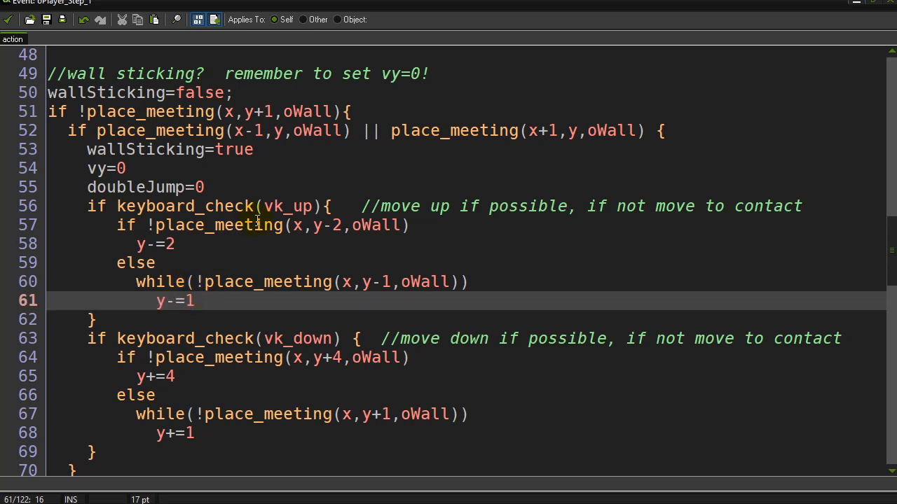
double_click(286, 206)
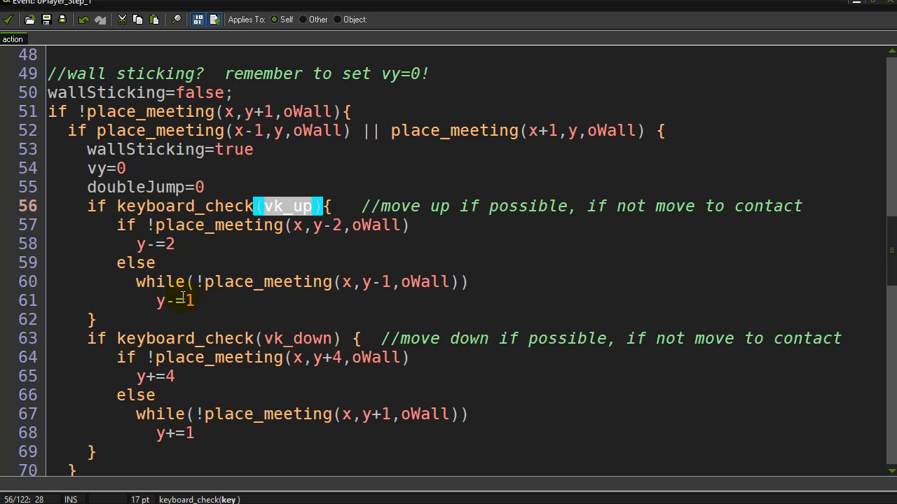
mouse_move(133, 282)
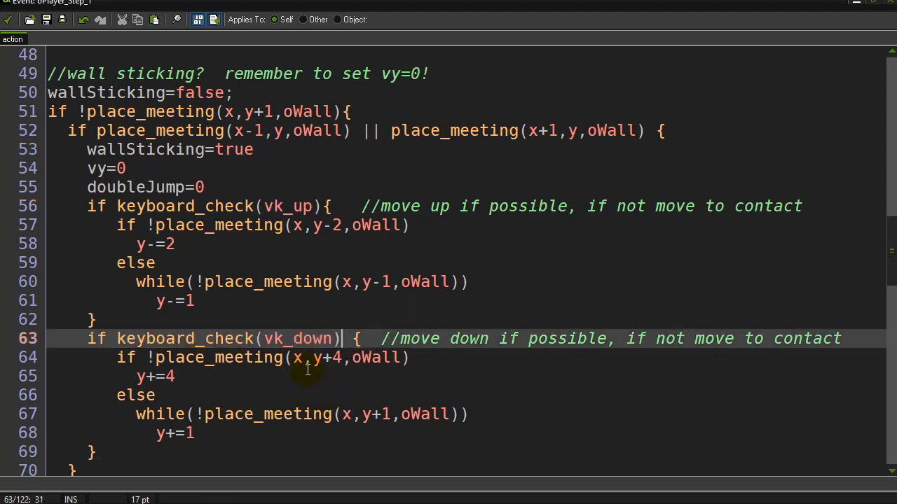
double_click(328, 357)
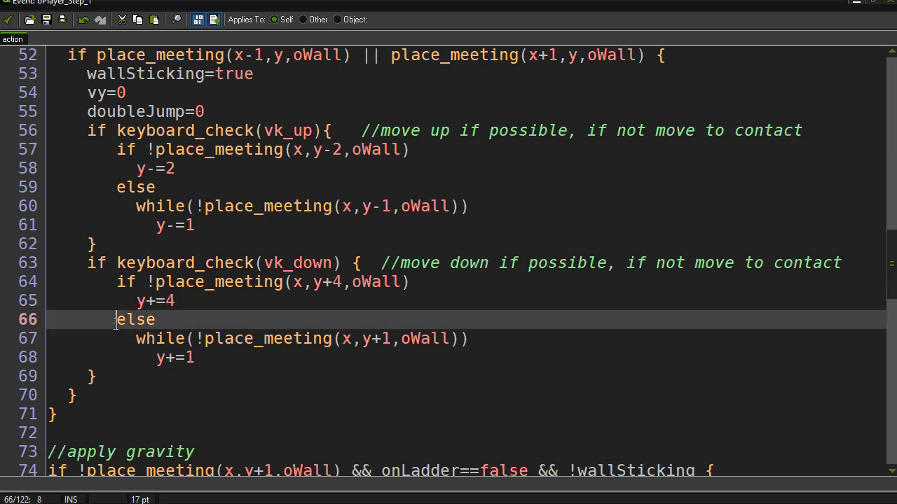
double_click(136, 319)
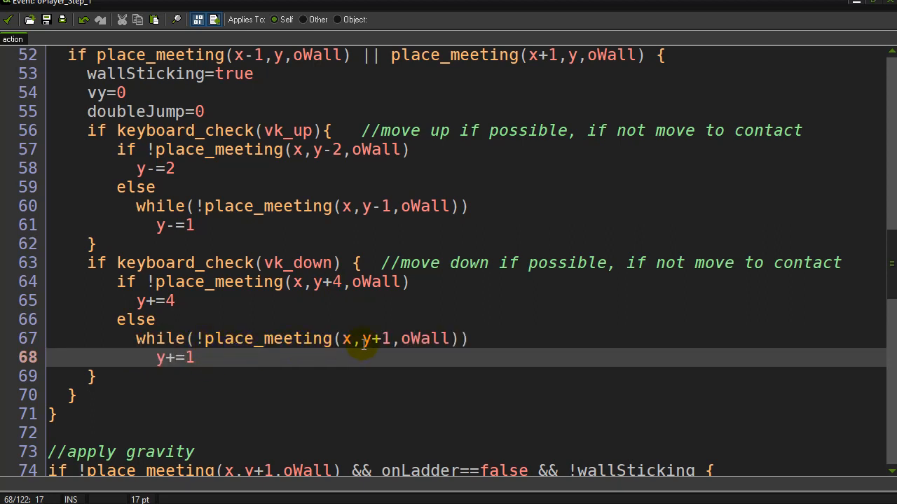
double_click(375, 338)
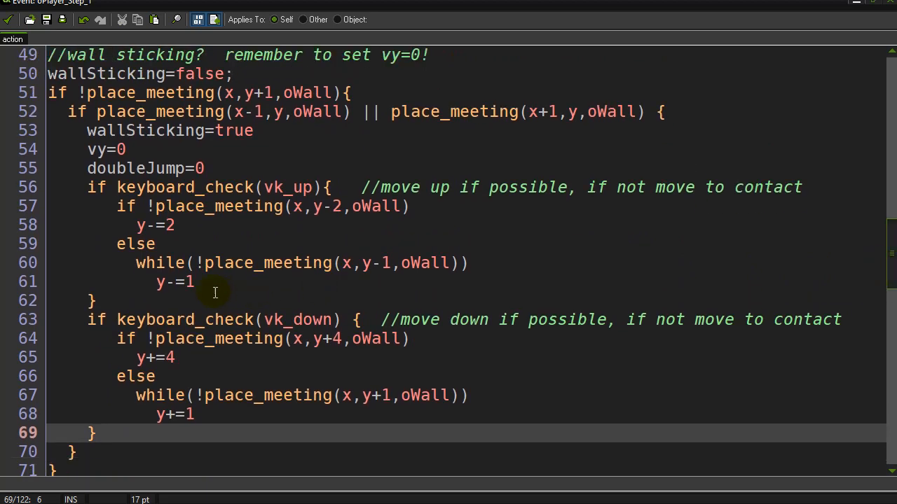
scroll("down", 3)
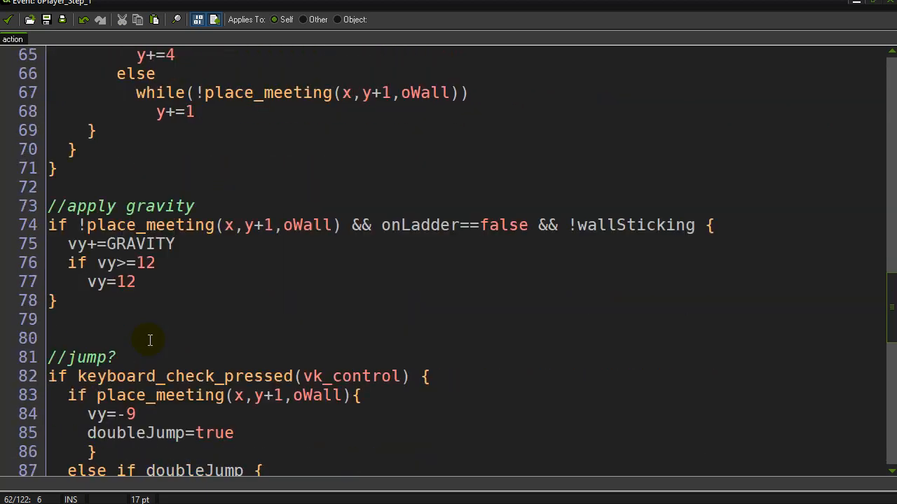
scroll("down", 3)
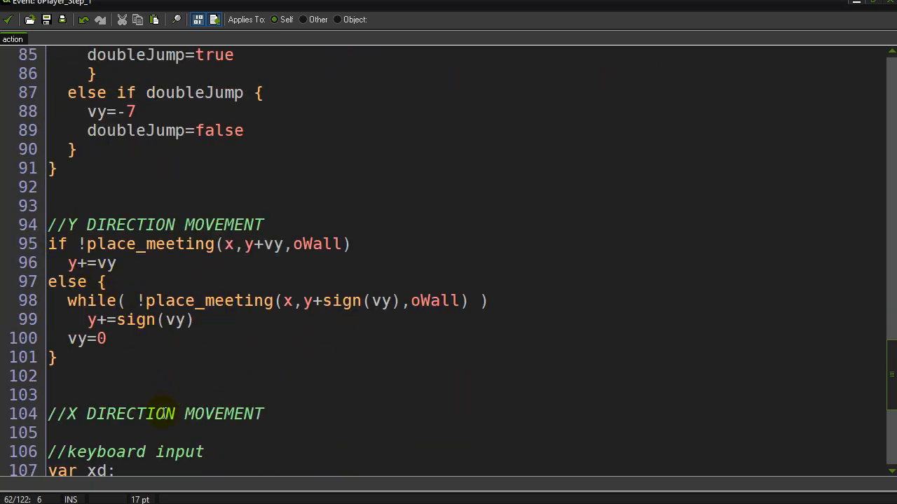
scroll("down", 3)
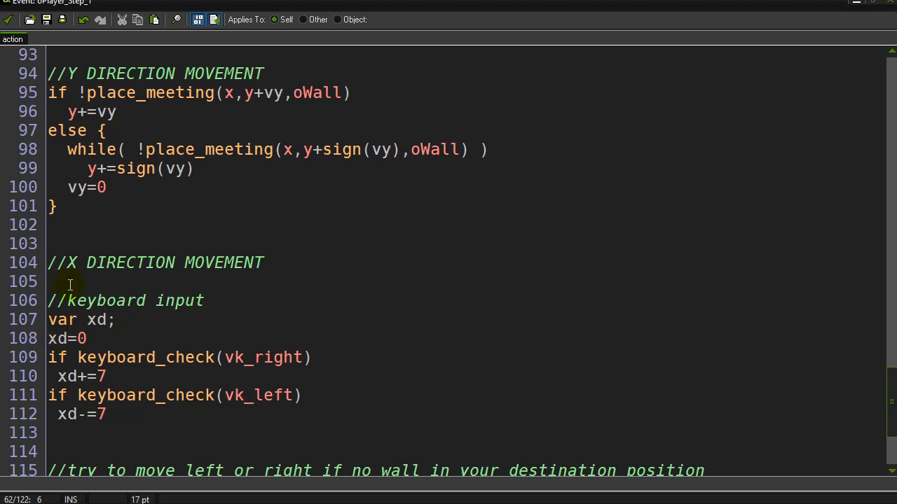
mouse_move(138, 74)
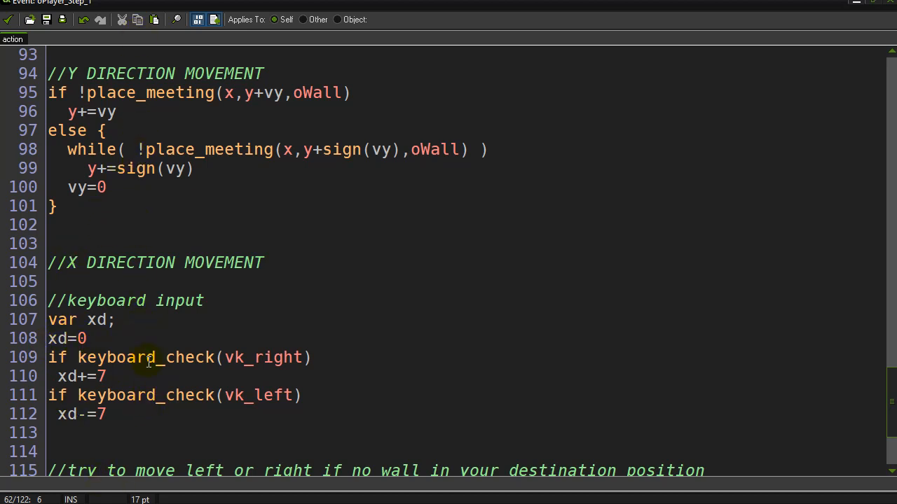
left_click(63, 376)
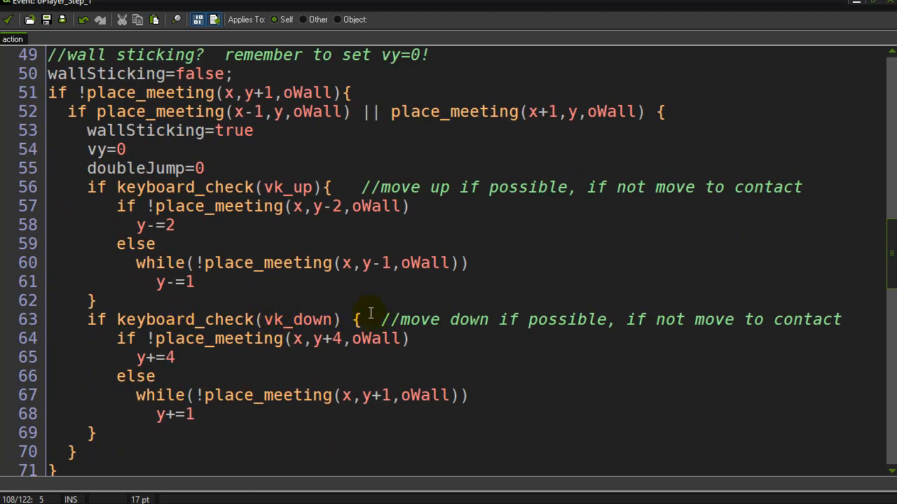
mouse_move(328, 295)
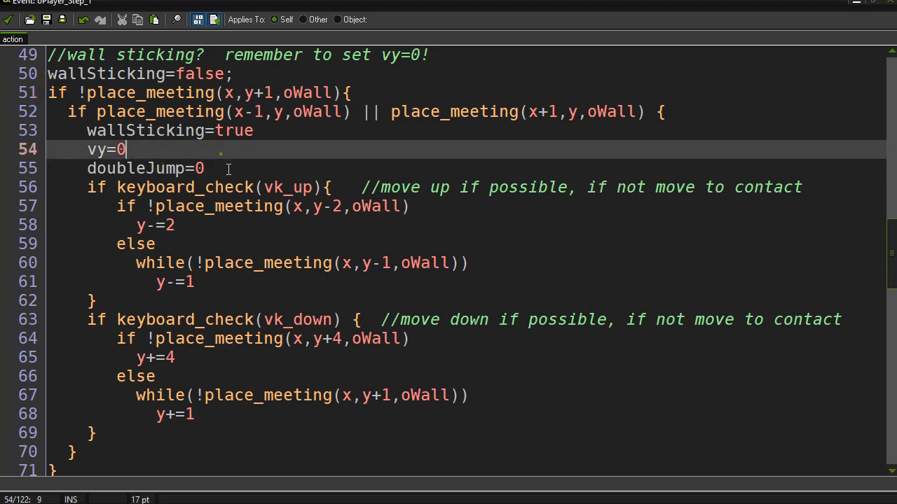
left_click(205, 168)
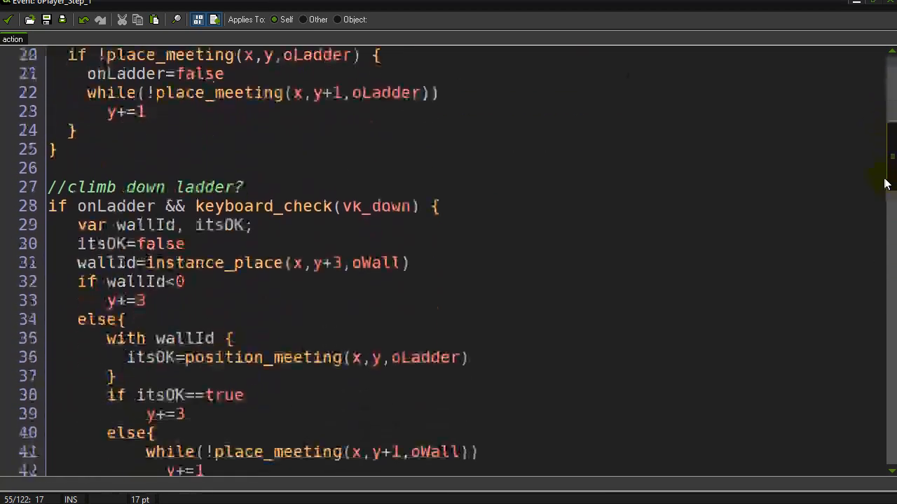
scroll("down", 3)
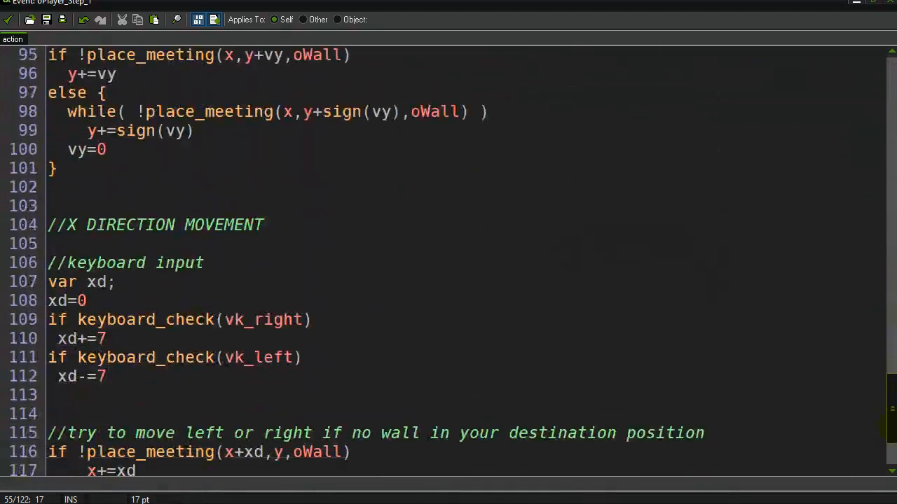